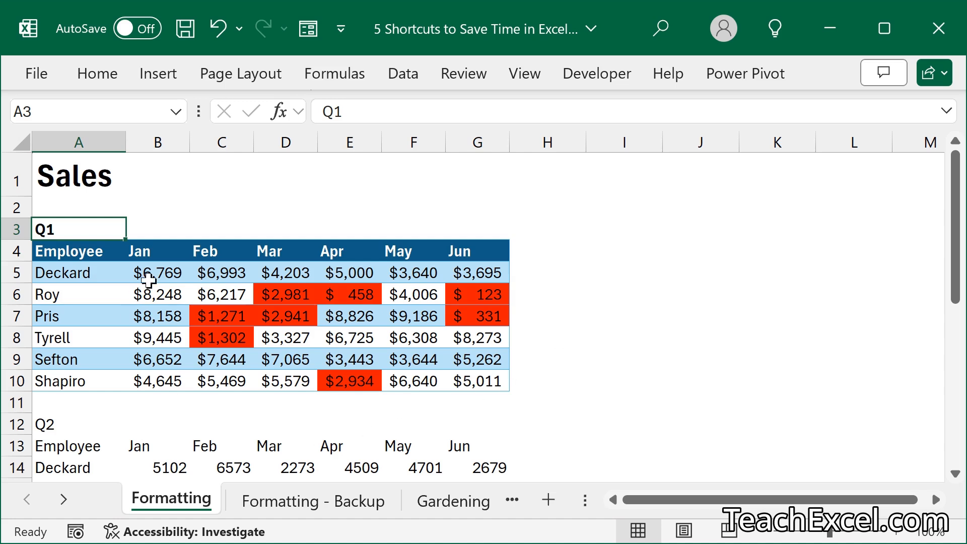
Enter $2,000 as Deckard's April sales in cell E5, triggering the red highlight.
{"action": "left_click", "coordinate": [349, 272]}
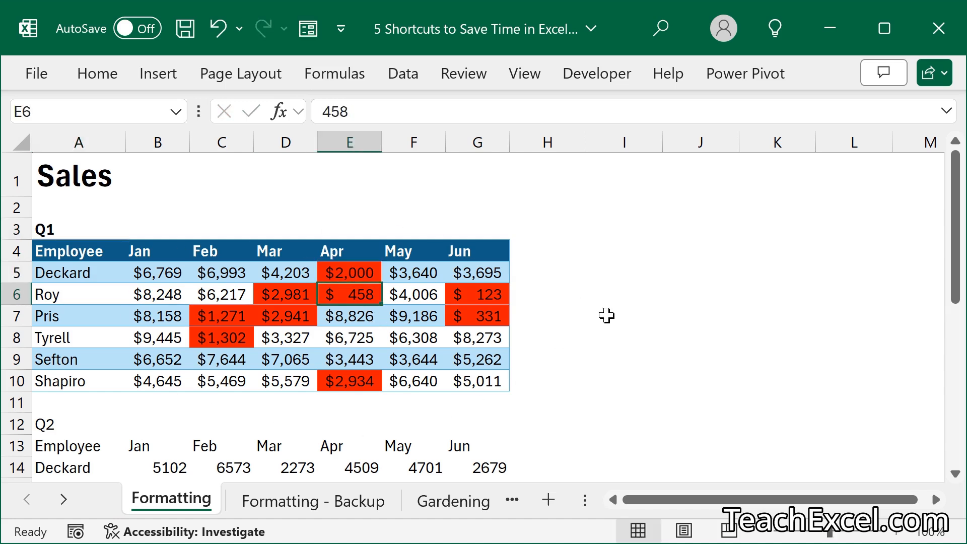
{"action": "scroll", "scroll_direction": "down", "scroll_amount": 3}
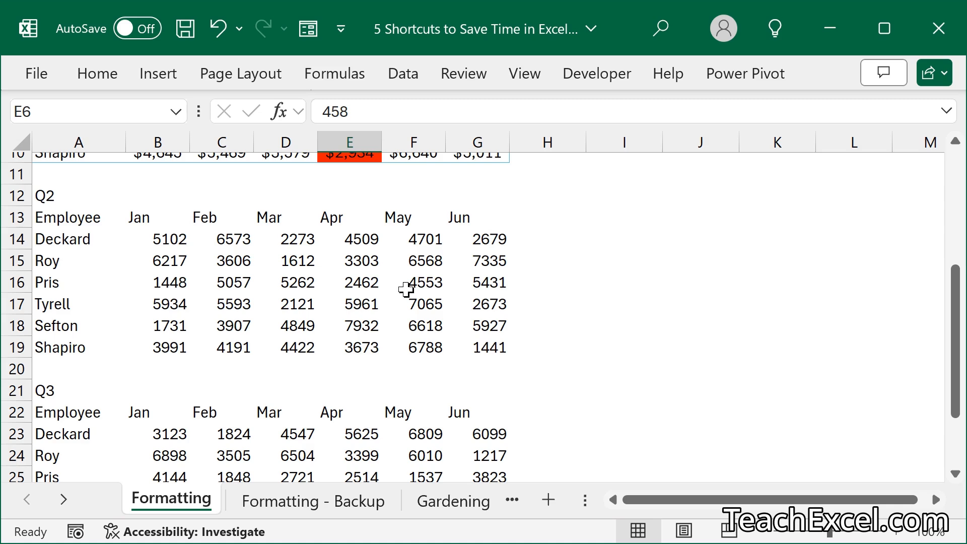
{"action": "scroll", "scroll_direction": "up", "scroll_amount": 3}
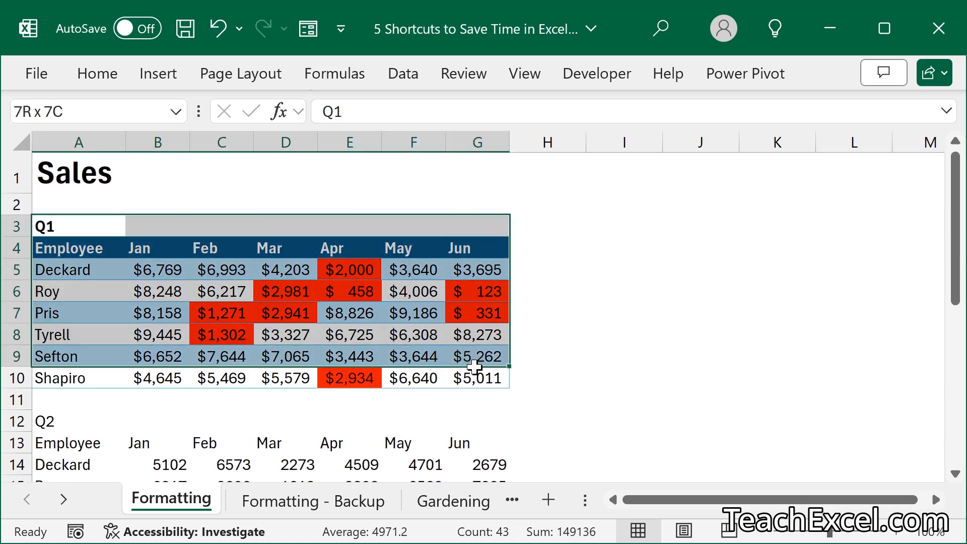
Copy A3:G10 and paste only its formats onto the Q2 table at A12 via Paste Special.
{"action": "key", "text": "ctrl+c"}
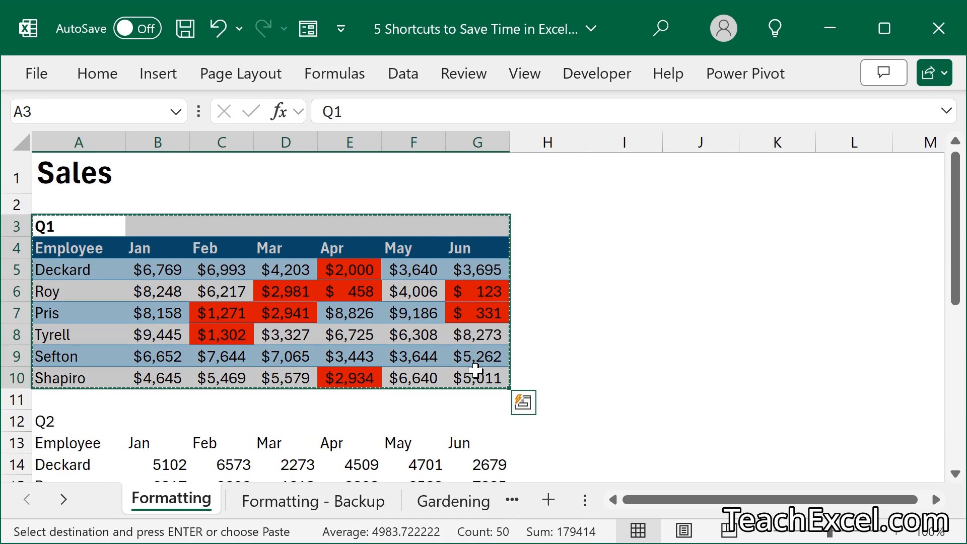
{"action": "scroll", "scroll_direction": "down", "scroll_amount": 3}
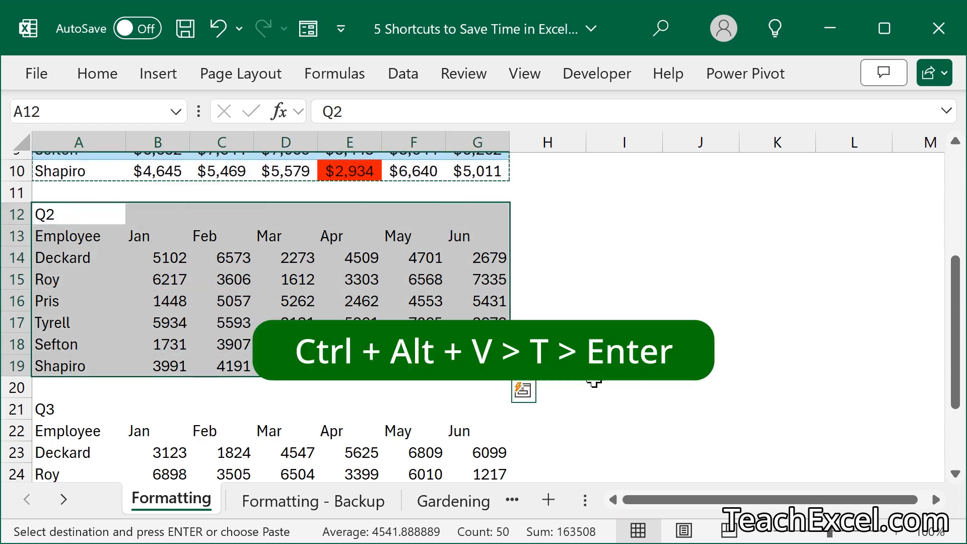
{"action": "key", "text": "ctrl+alt+v"}
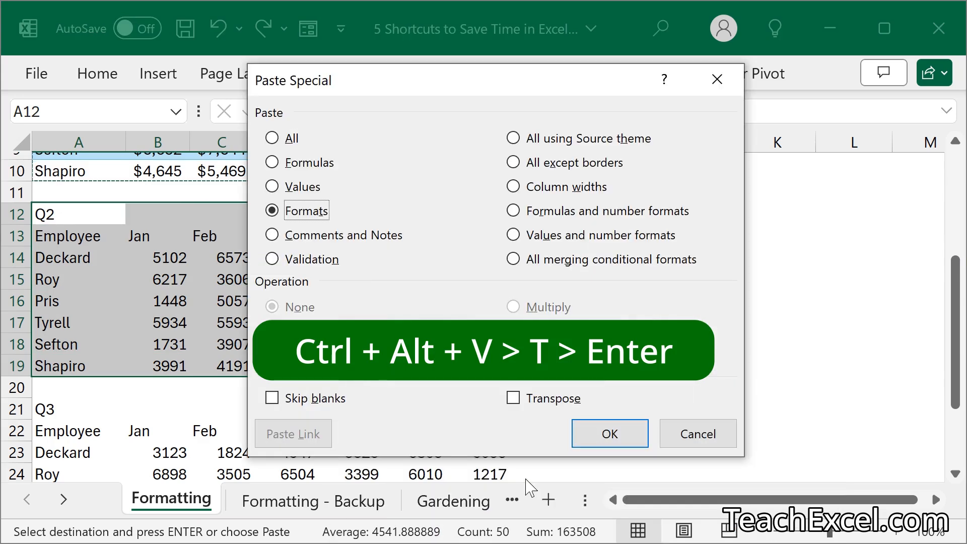
{"action": "left_click", "coordinate": [608, 434]}
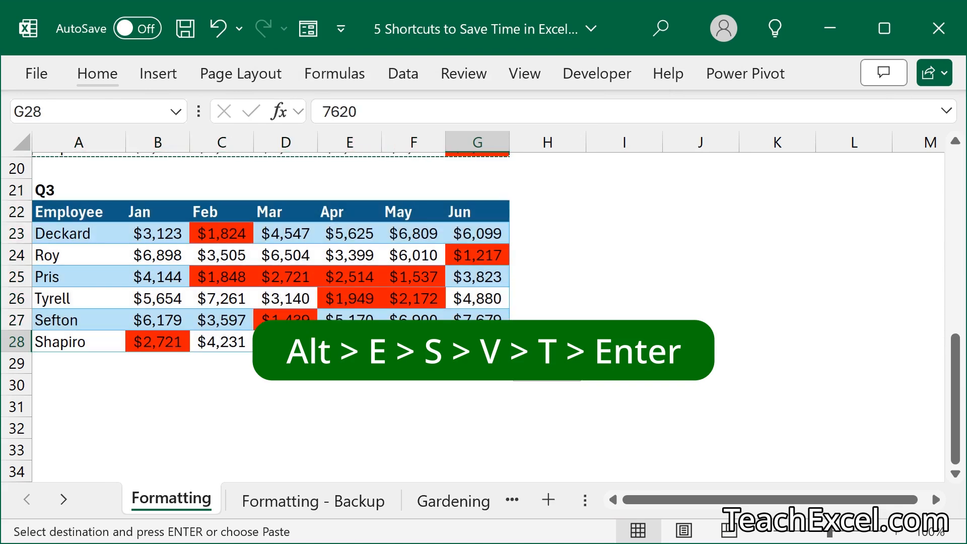
Paste only the Q1 formats onto the Q3 table at A21 via Alt, E, S, V, T.
{"action": "key", "text": "Enter"}
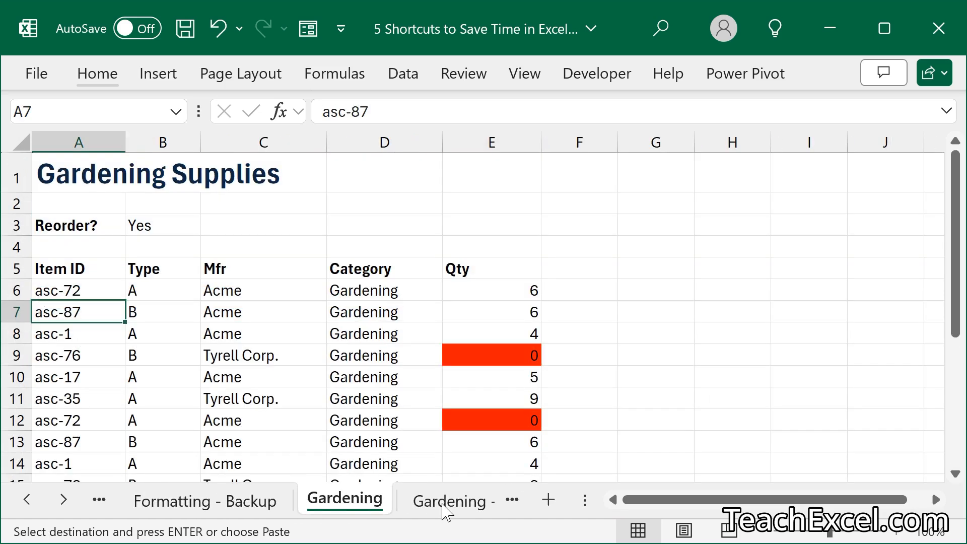
{"action": "mouse_move", "coordinate": [189, 319]}
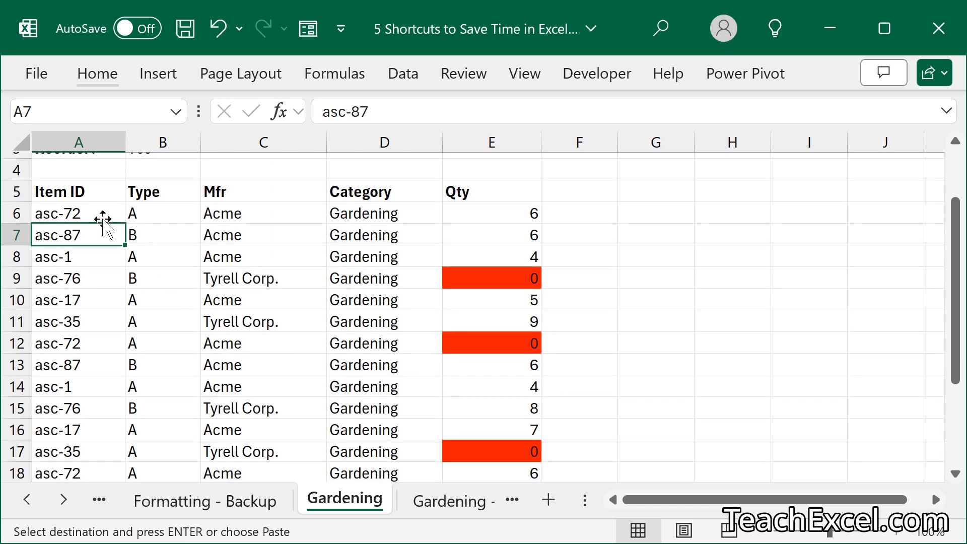
{"action": "mouse_move", "coordinate": [333, 206]}
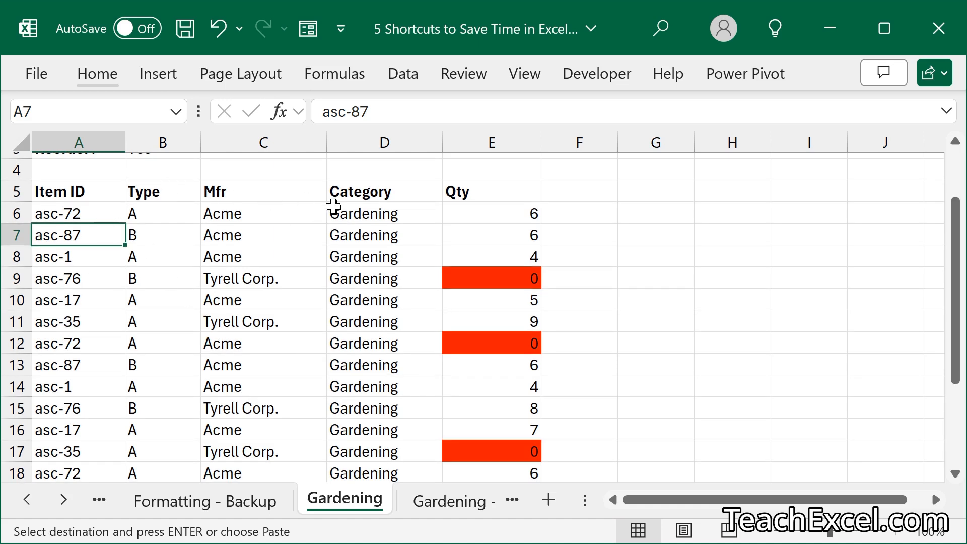
{"action": "mouse_move", "coordinate": [40, 237]}
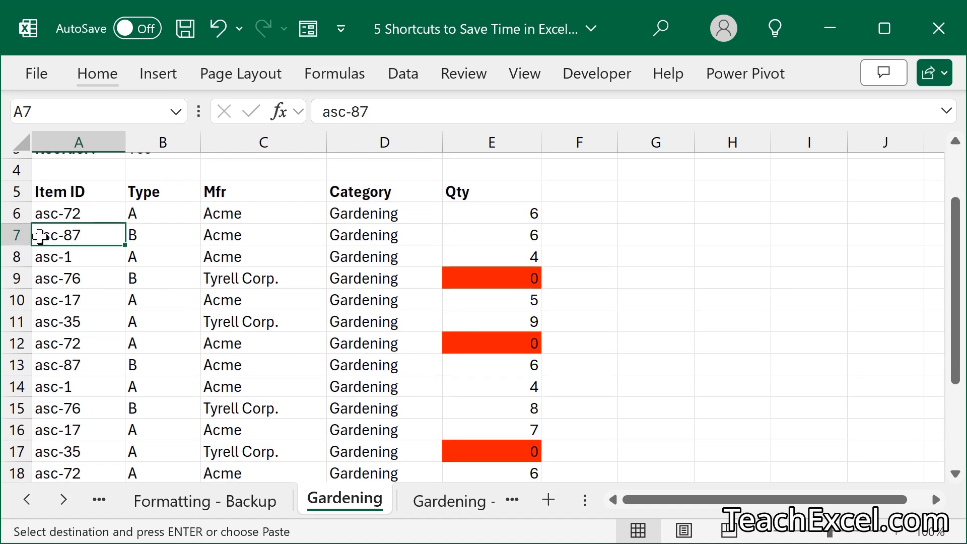
{"action": "mouse_move", "coordinate": [224, 290]}
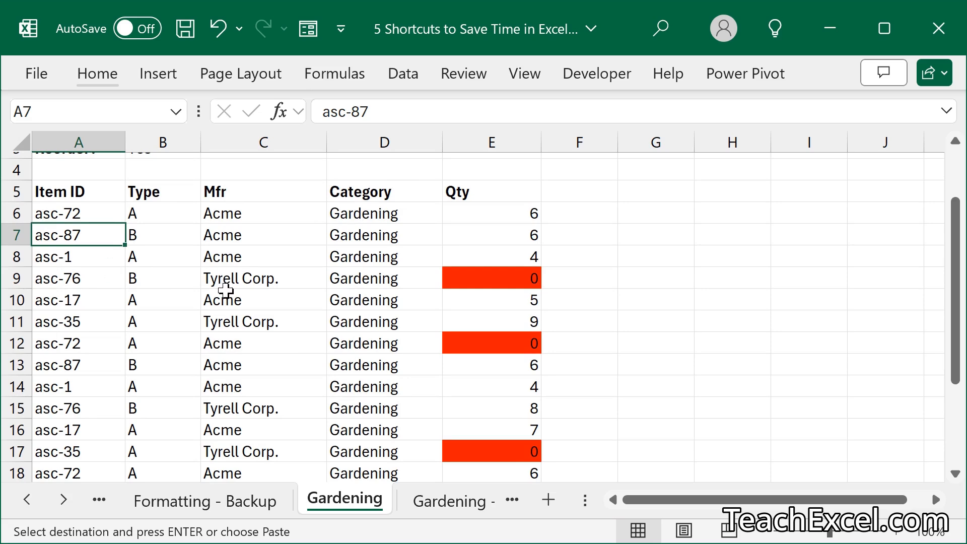
{"action": "key", "text": "alt"}
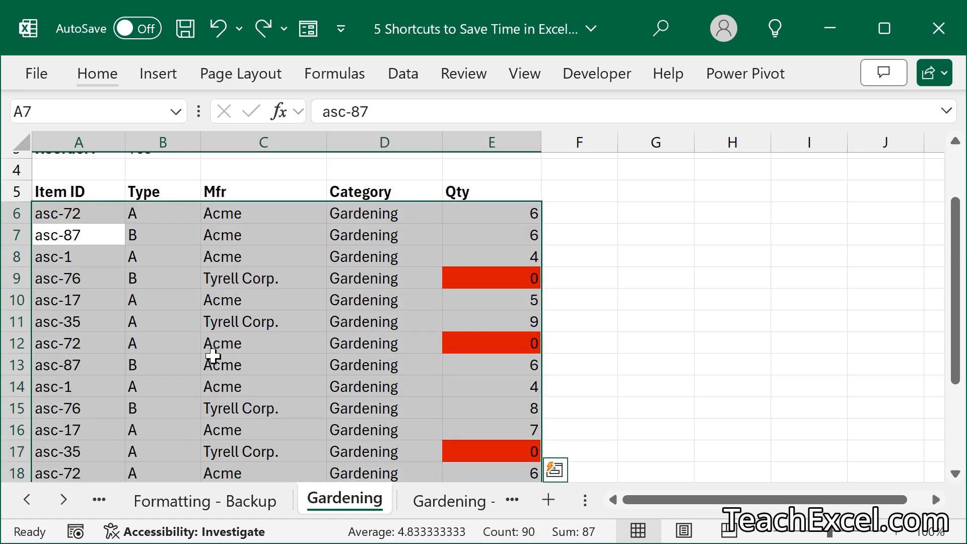
{"action": "mouse_move", "coordinate": [241, 234]}
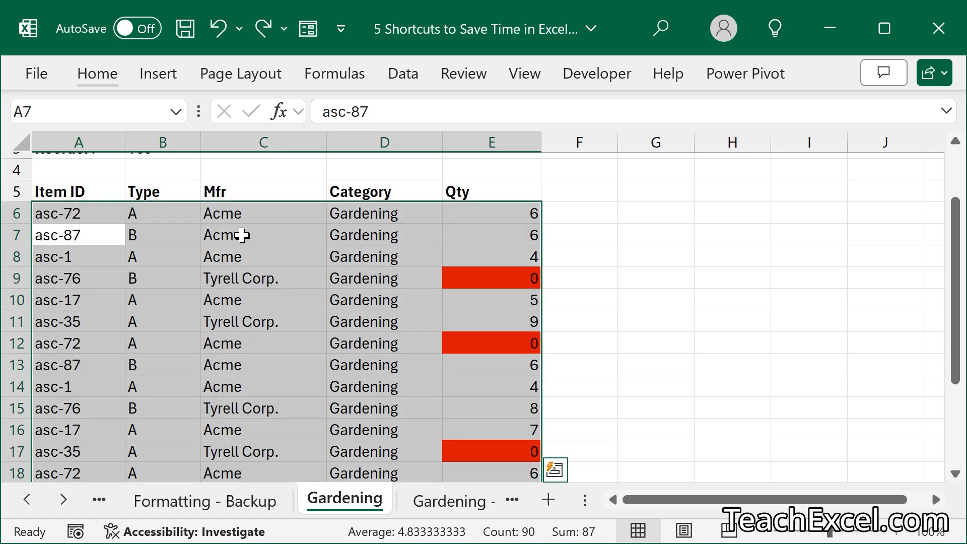
{"action": "left_click", "coordinate": [402, 73]}
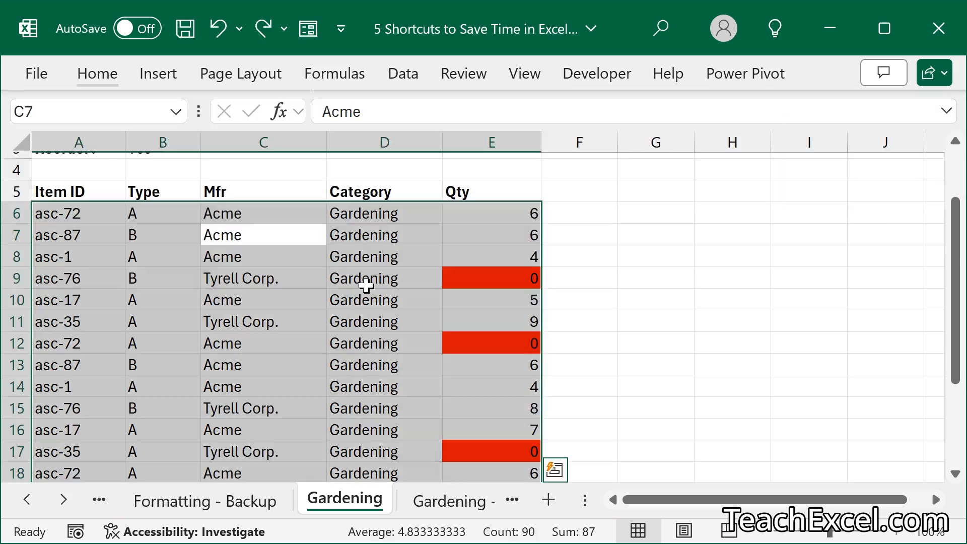
{"action": "left_click", "coordinate": [383, 278]}
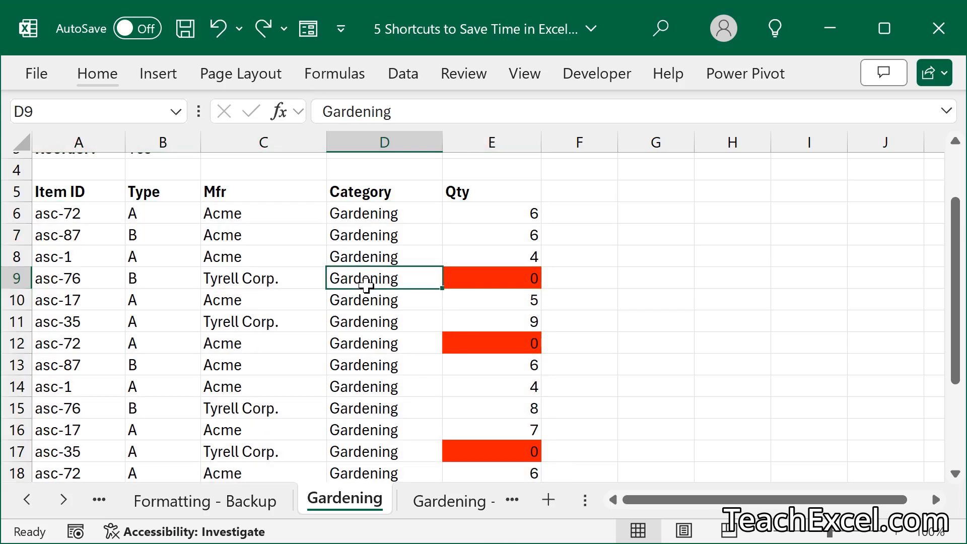
{"action": "scroll", "scroll_direction": "up", "scroll_amount": 3}
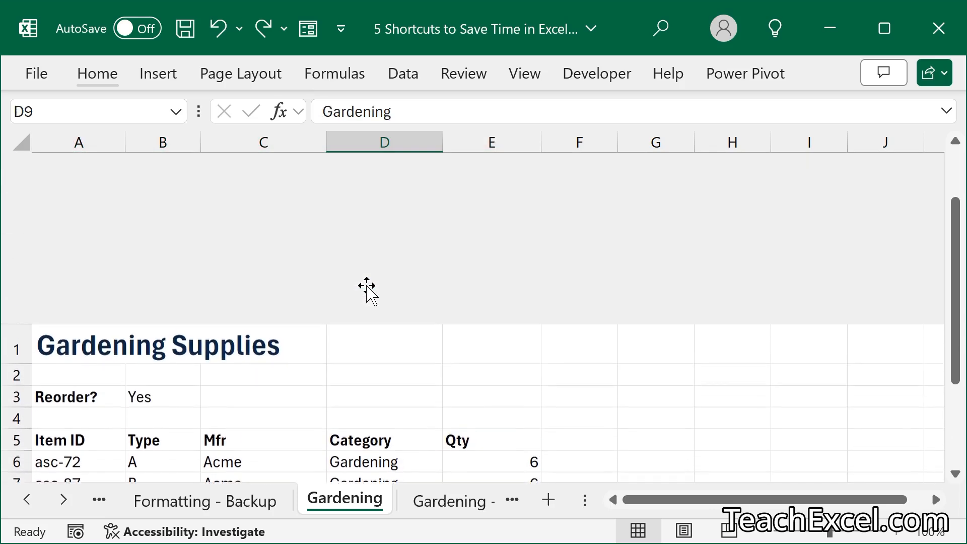
{"action": "scroll", "scroll_direction": "up", "scroll_amount": 3}
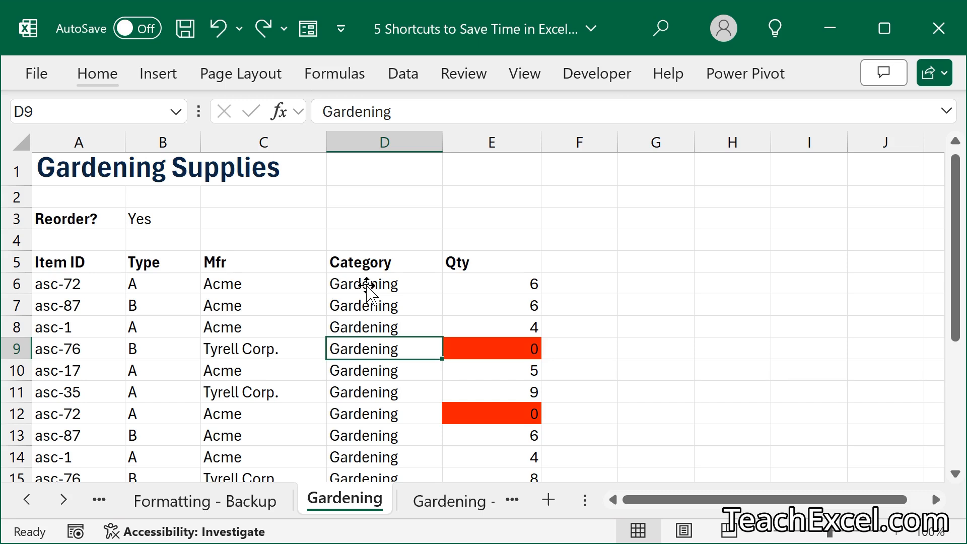
{"action": "mouse_move", "coordinate": [315, 350]}
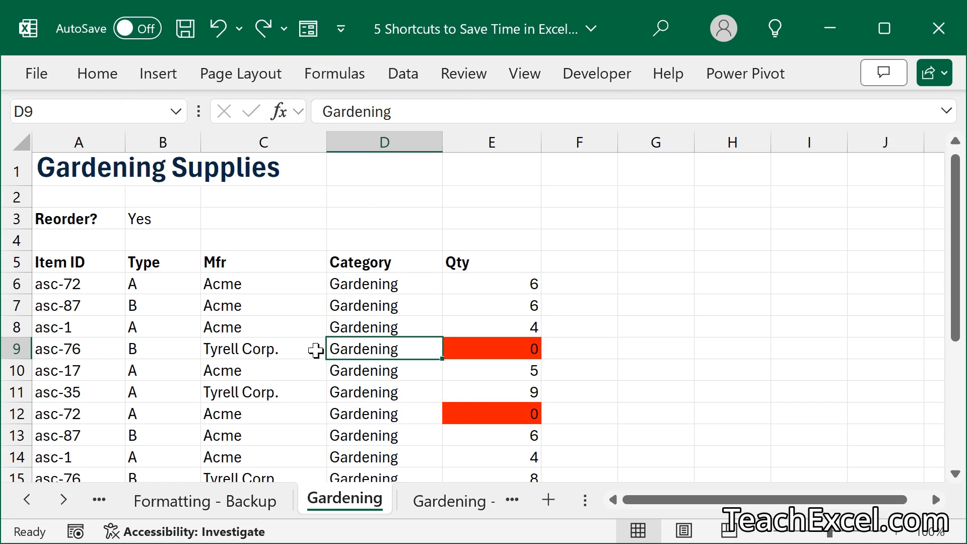
Switch to the Analytics sheet and jump to its last record, then back to the top.
{"action": "left_click", "coordinate": [439, 501]}
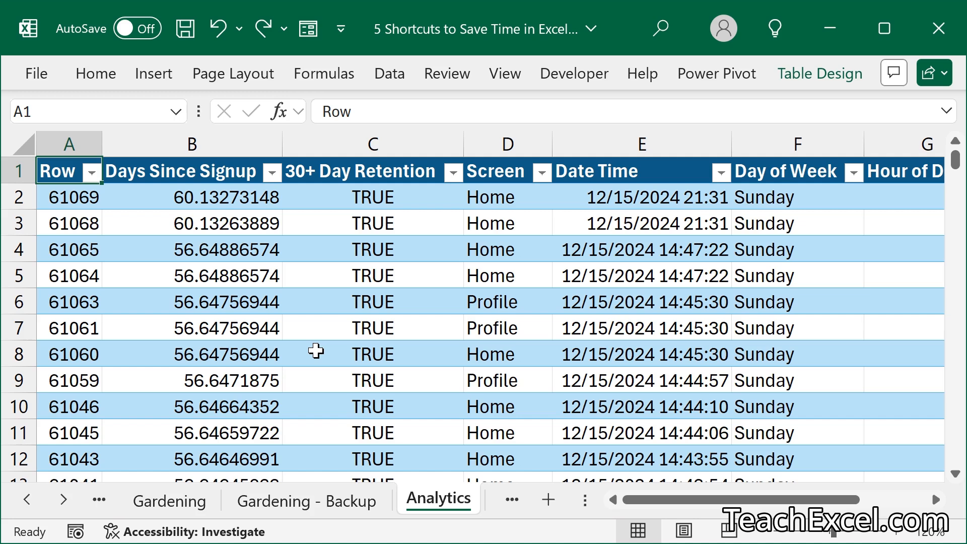
{"action": "scroll", "scroll_direction": "down", "scroll_amount": 3}
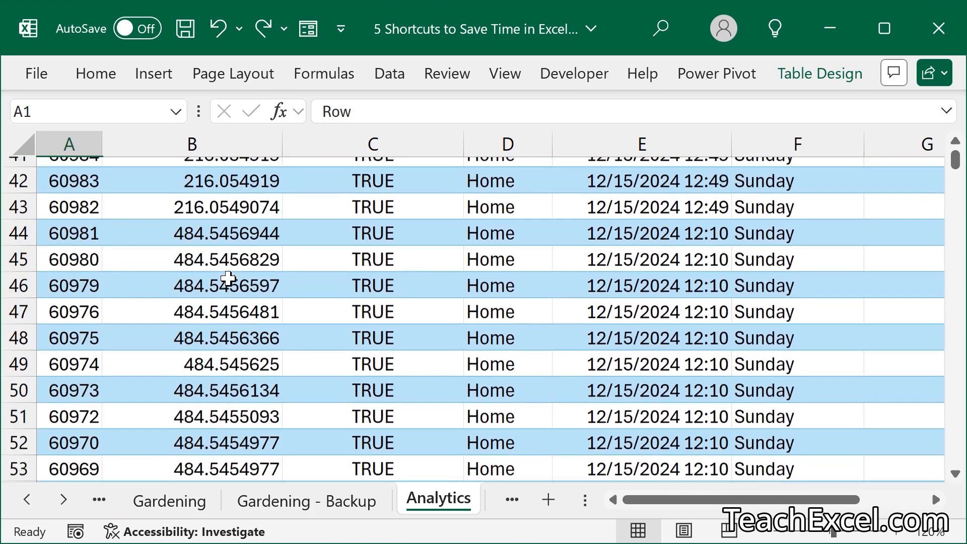
{"action": "scroll", "scroll_direction": "up", "scroll_amount": 3}
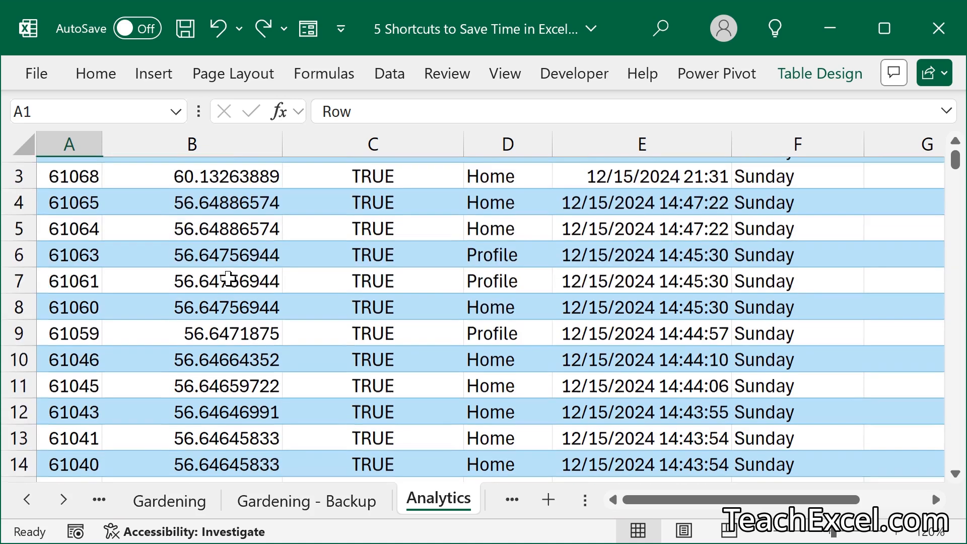
{"action": "scroll", "scroll_direction": "up", "scroll_amount": 3}
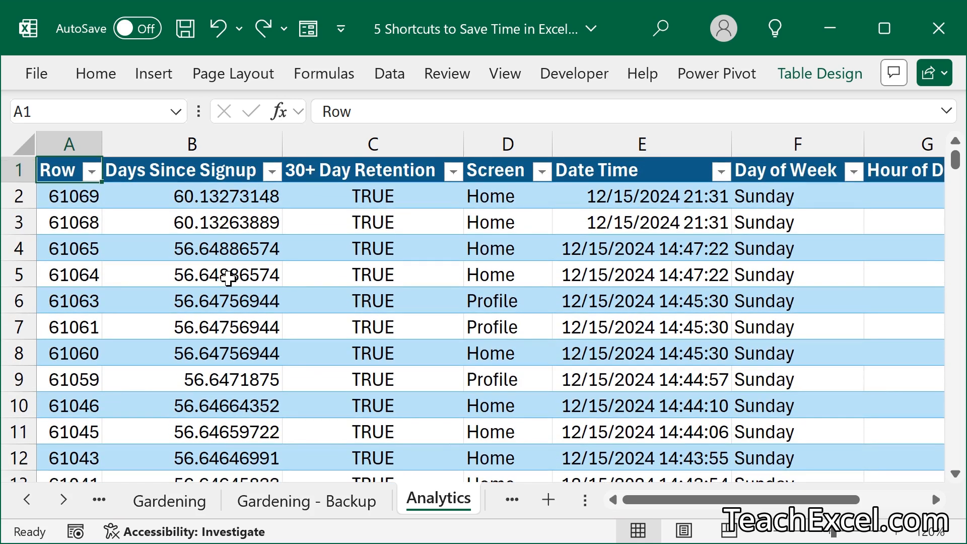
{"action": "key", "text": "ctrl+down"}
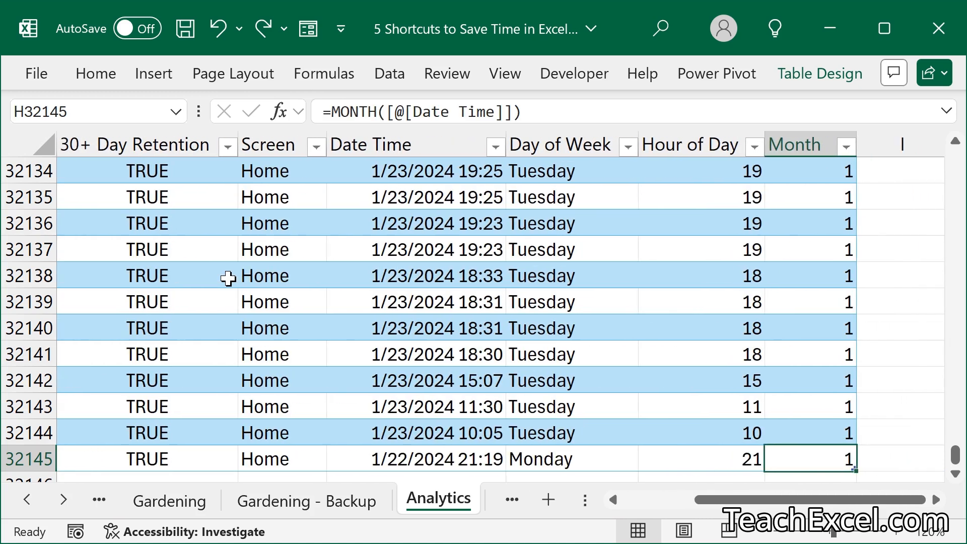
{"action": "key", "text": "ctrl+Home"}
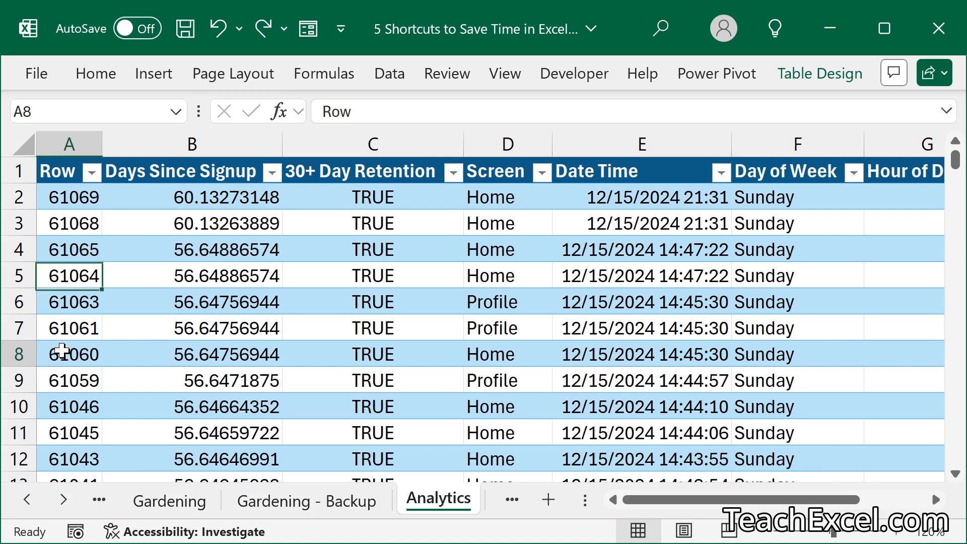
Clear the Row value in A8 and select cells A2, A7 and the blank cell below.
{"action": "key", "text": "Delete"}
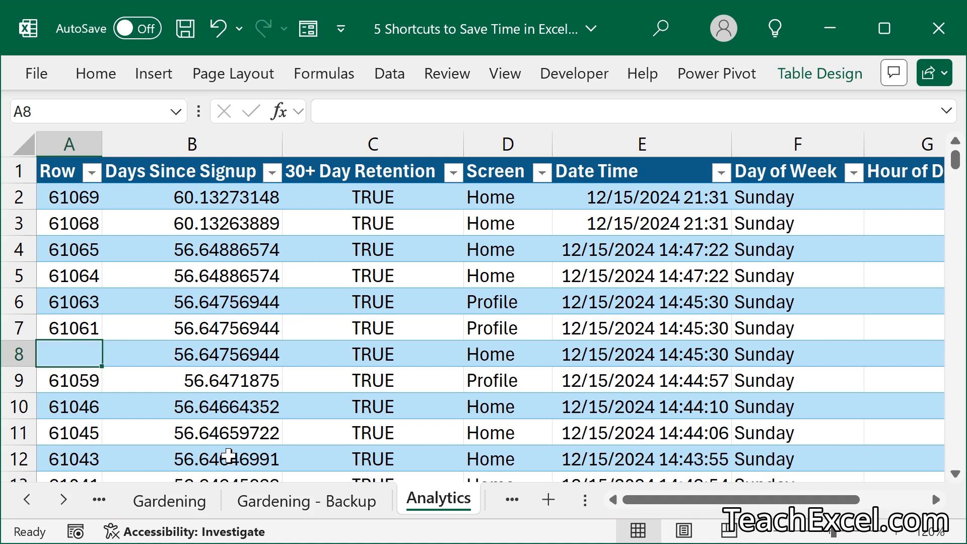
{"action": "left_click", "coordinate": [69, 196]}
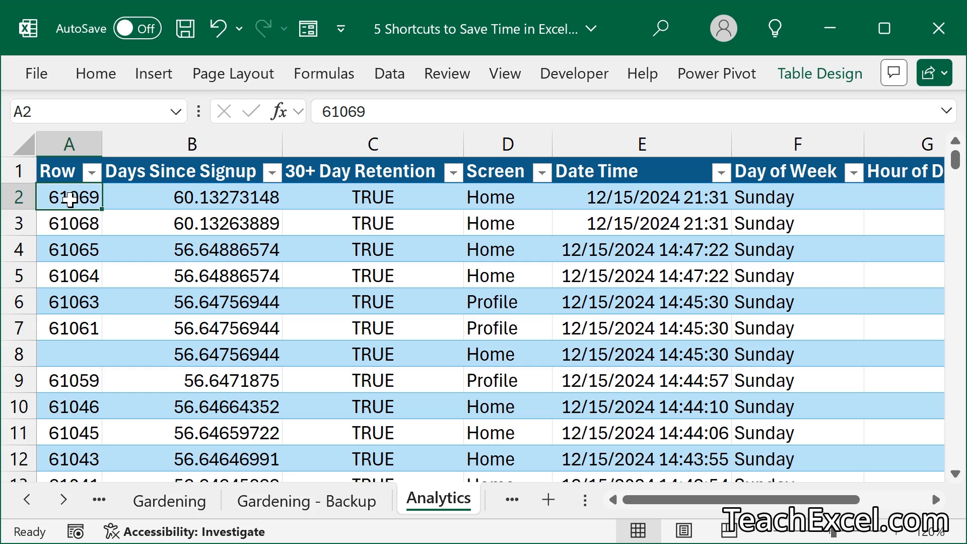
{"action": "left_click", "coordinate": [70, 328]}
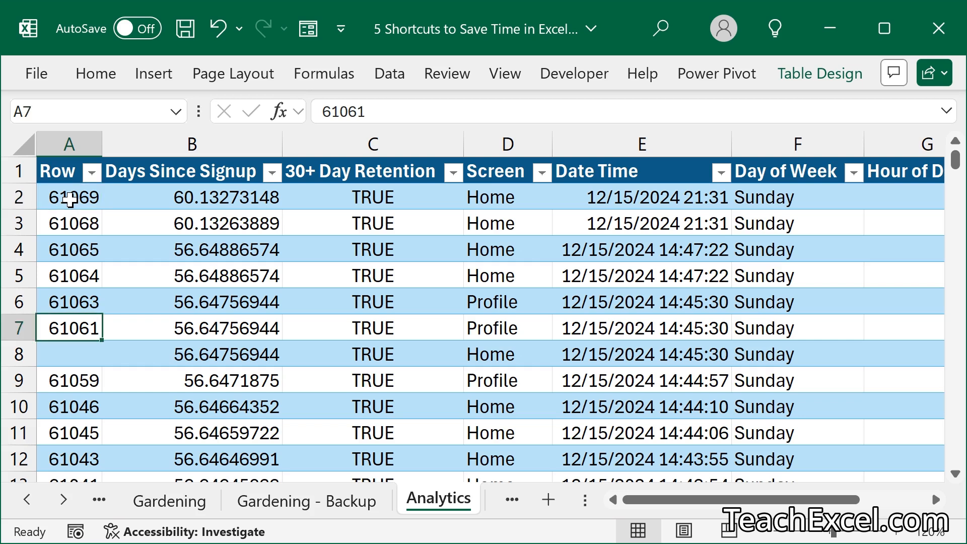
{"action": "left_click", "coordinate": [69, 353]}
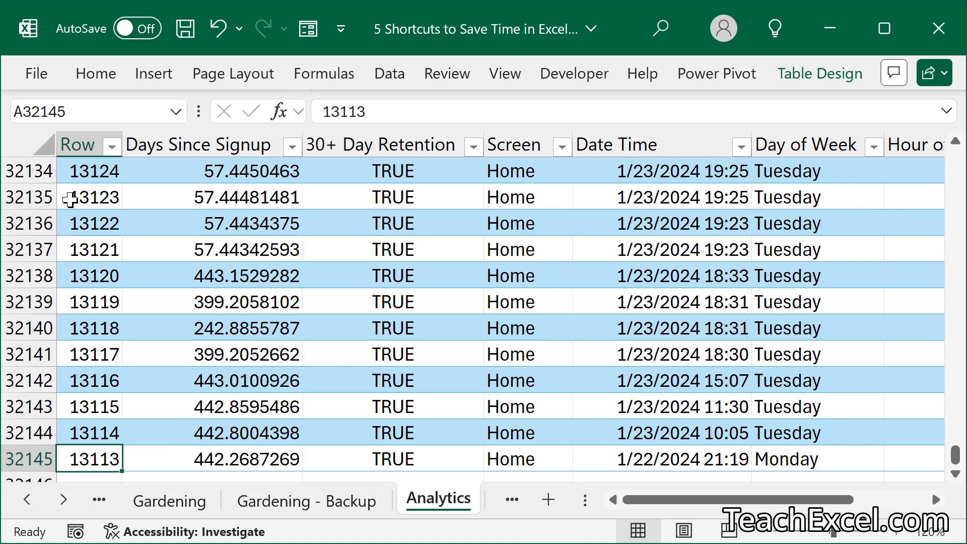
Undo to restore 61060 in A8 and return to cell A1 at the top of the table.
{"action": "key", "text": "ctrl+Home"}
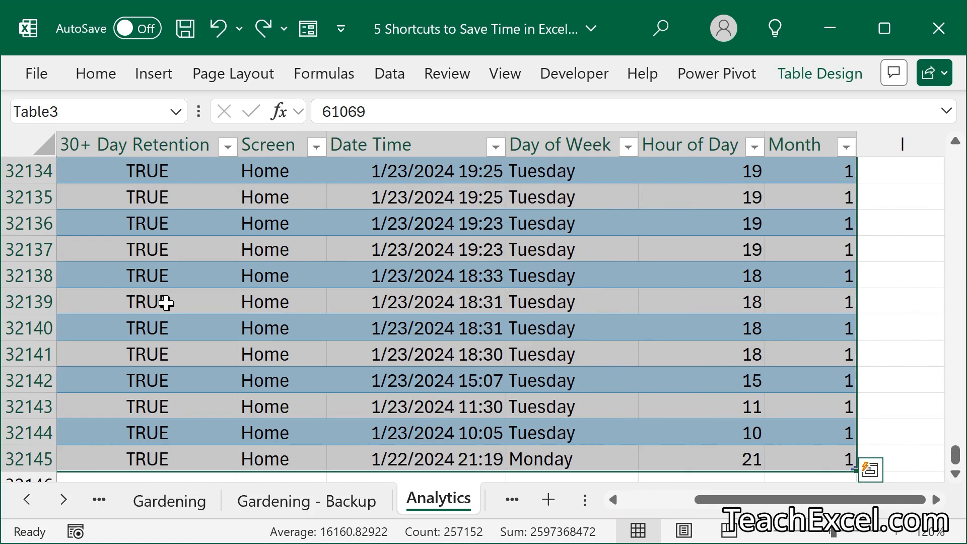
{"action": "key", "text": "ctrl+Home"}
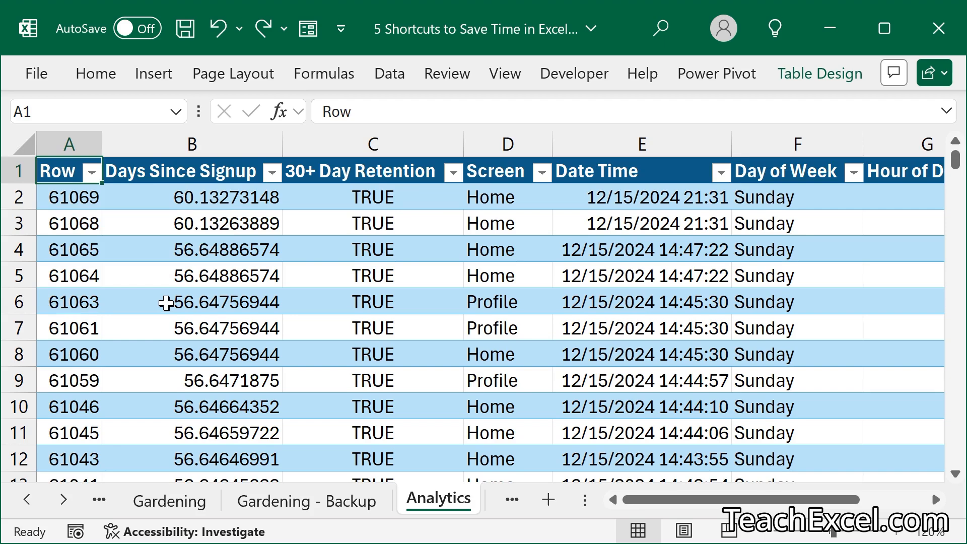
{"action": "scroll", "scroll_direction": "right", "scroll_amount": 3}
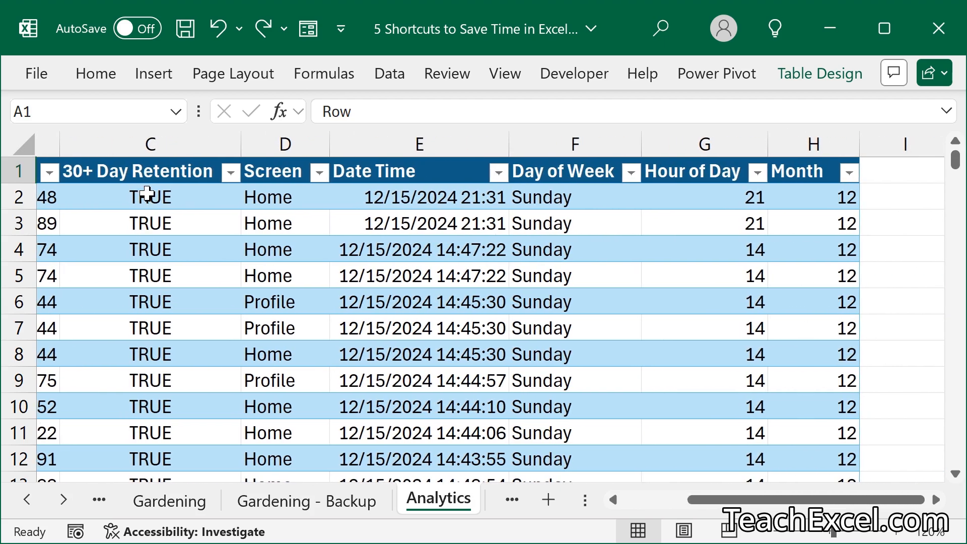
{"action": "left_click", "coordinate": [284, 197]}
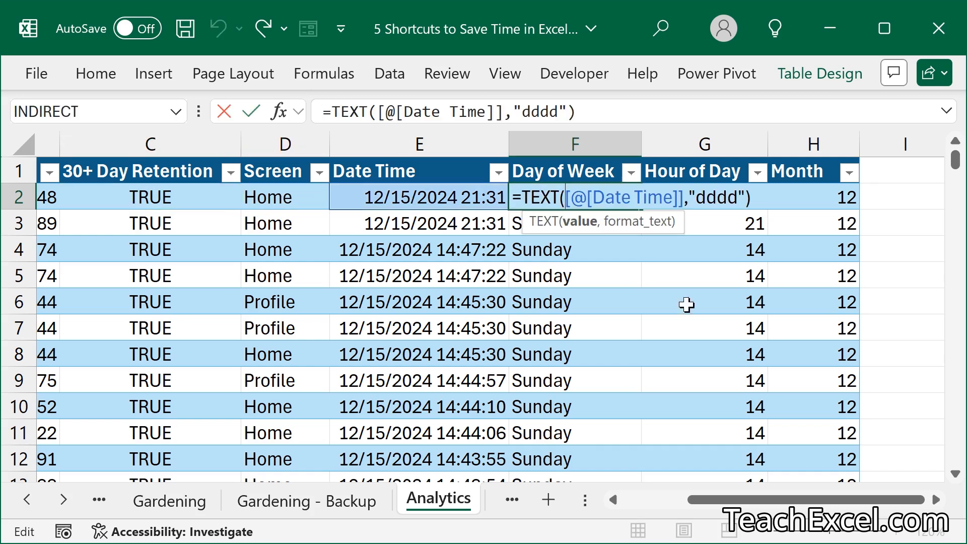
{"action": "mouse_move", "coordinate": [727, 364]}
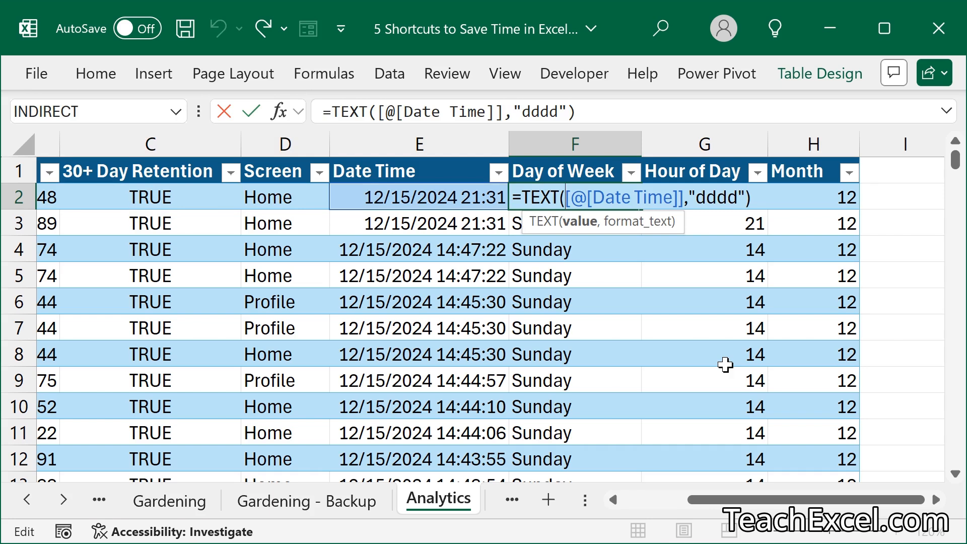
{"action": "key", "text": "Return"}
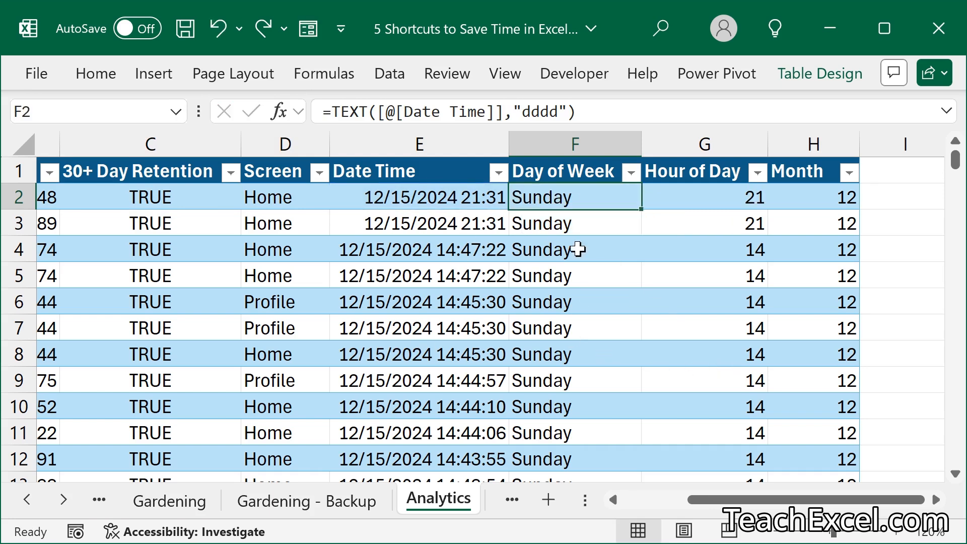
{"action": "mouse_move", "coordinate": [592, 344]}
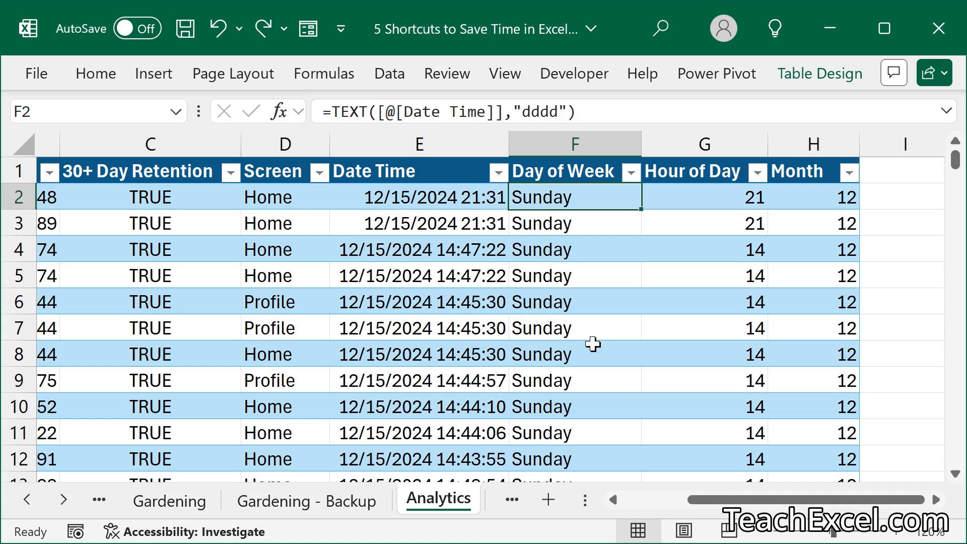
{"action": "mouse_move", "coordinate": [584, 276]}
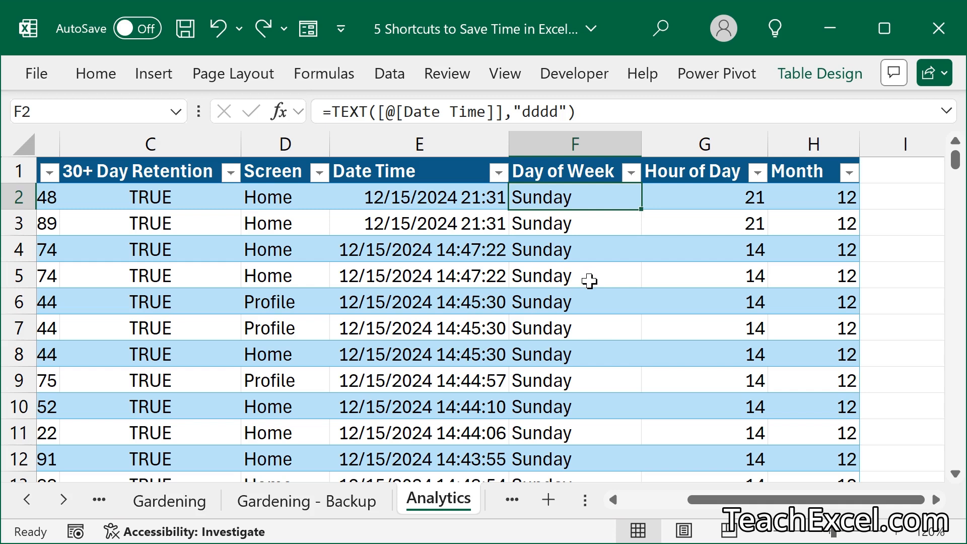
{"action": "mouse_move", "coordinate": [726, 246]}
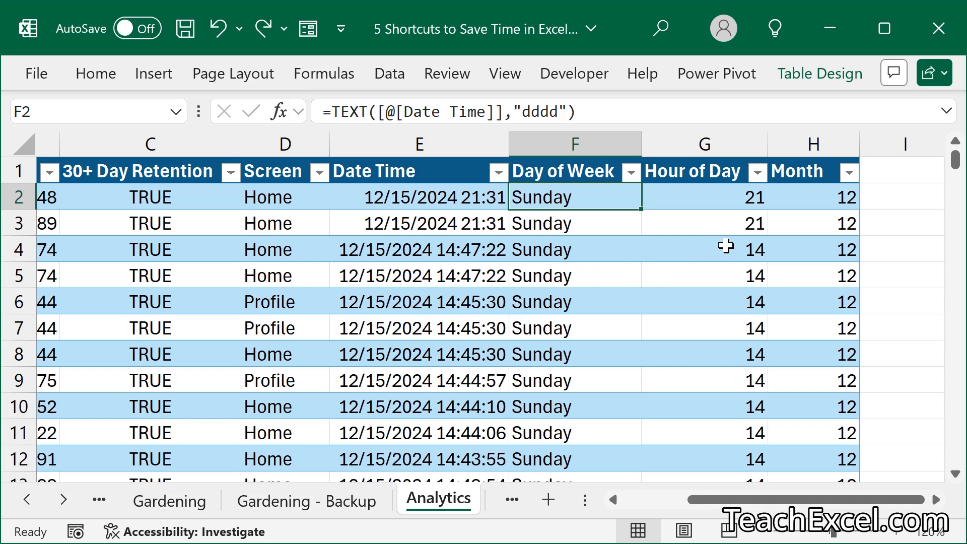
{"action": "left_click", "coordinate": [704, 249]}
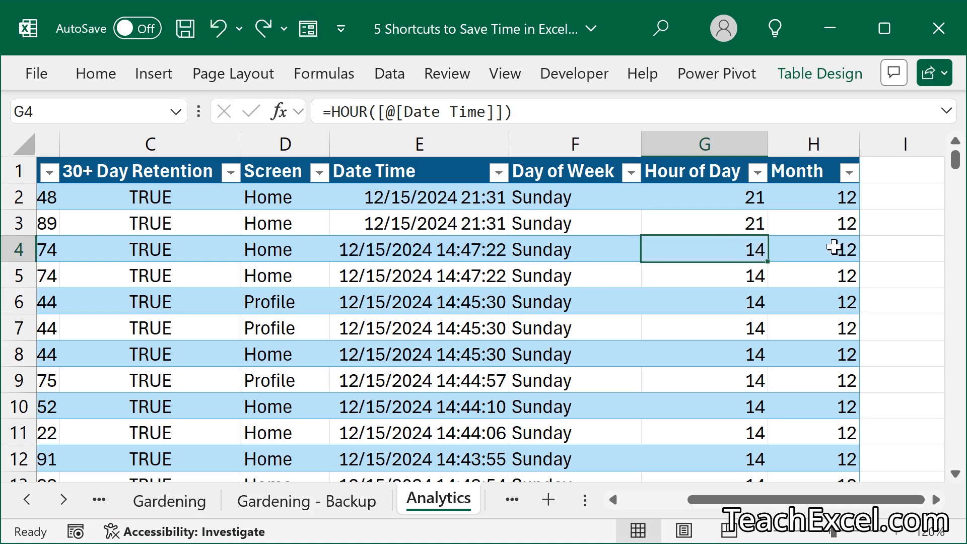
{"action": "left_click", "coordinate": [812, 249]}
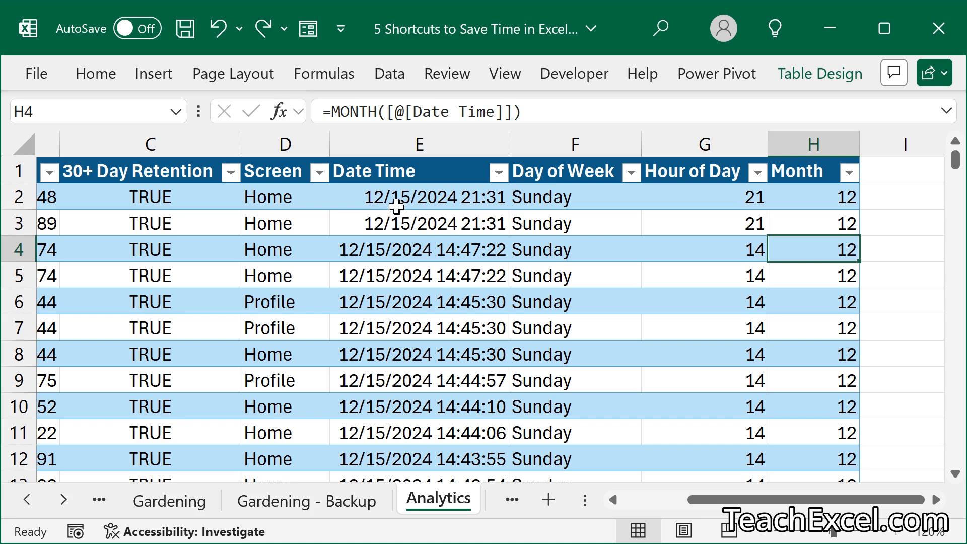
{"action": "left_click", "coordinate": [419, 198]}
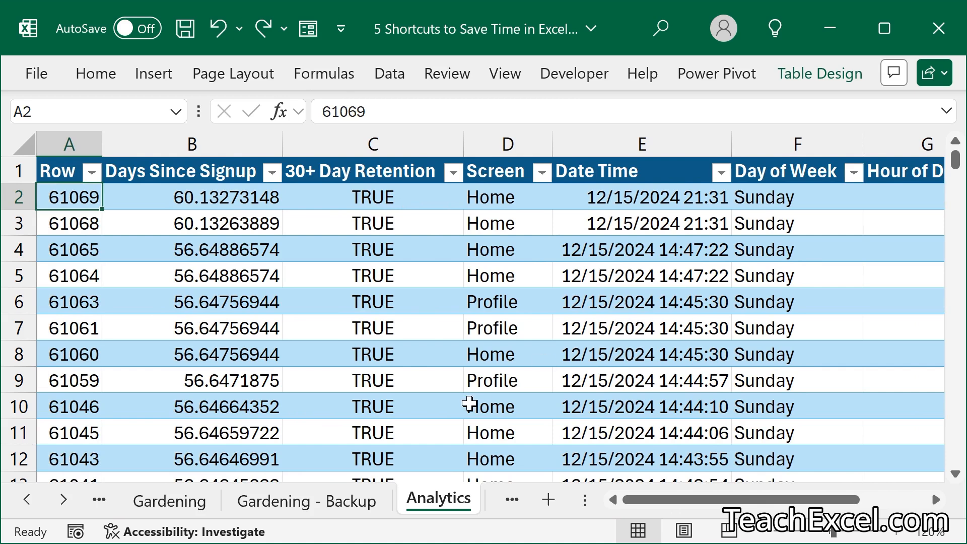
Copy the whole selected Analytics table and paste it back over itself as values only.
{"action": "scroll", "scroll_direction": "right", "scroll_amount": 3}
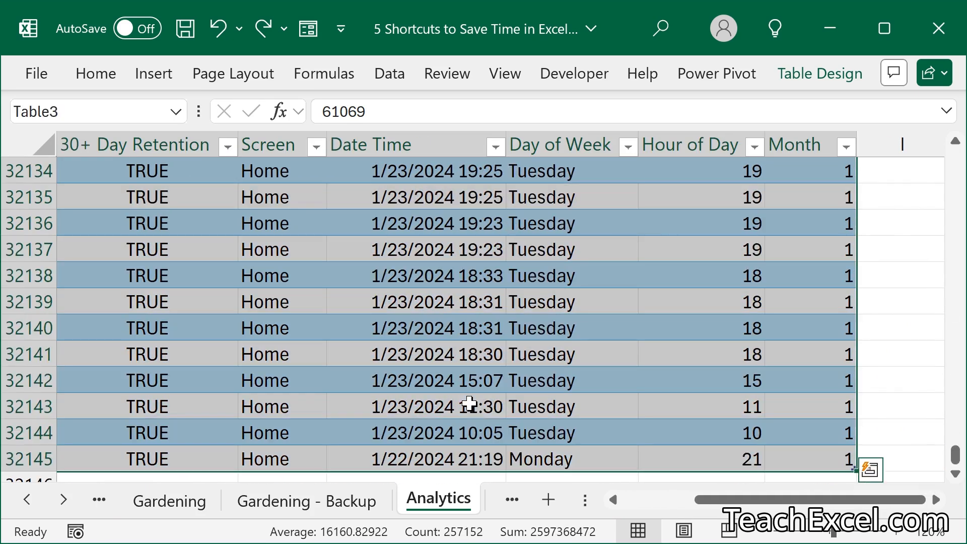
{"action": "key", "text": "ctrl+c"}
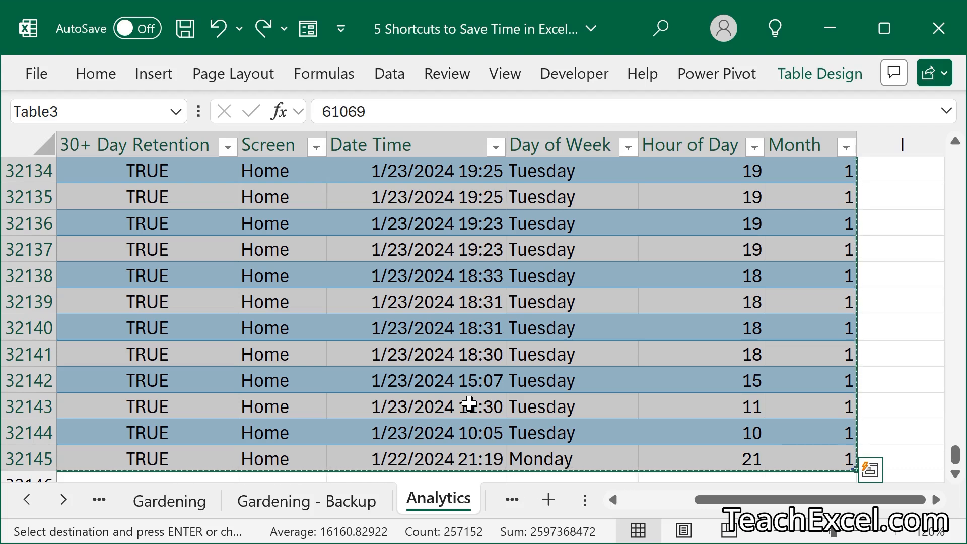
{"action": "key", "text": "ctrl+shift+v"}
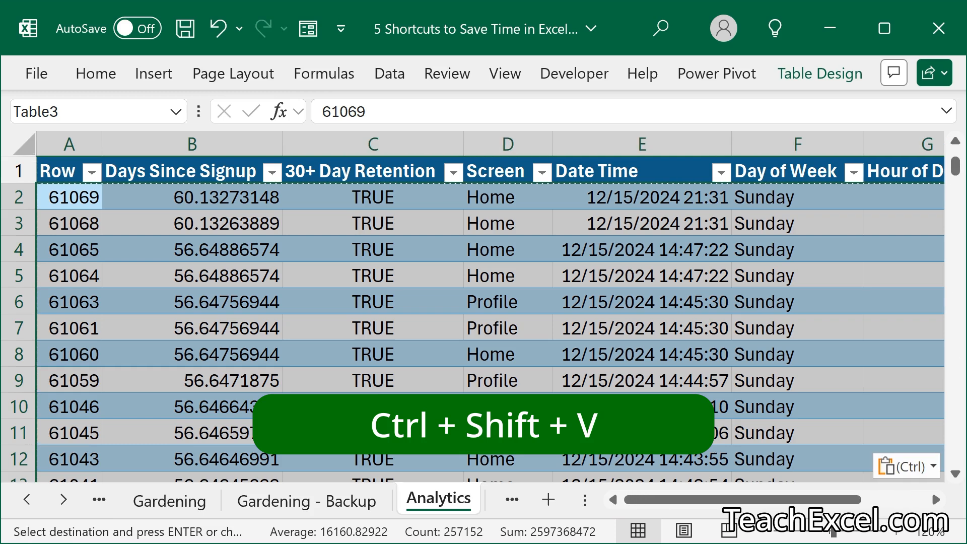
{"action": "key", "text": "ctrl+shift+v"}
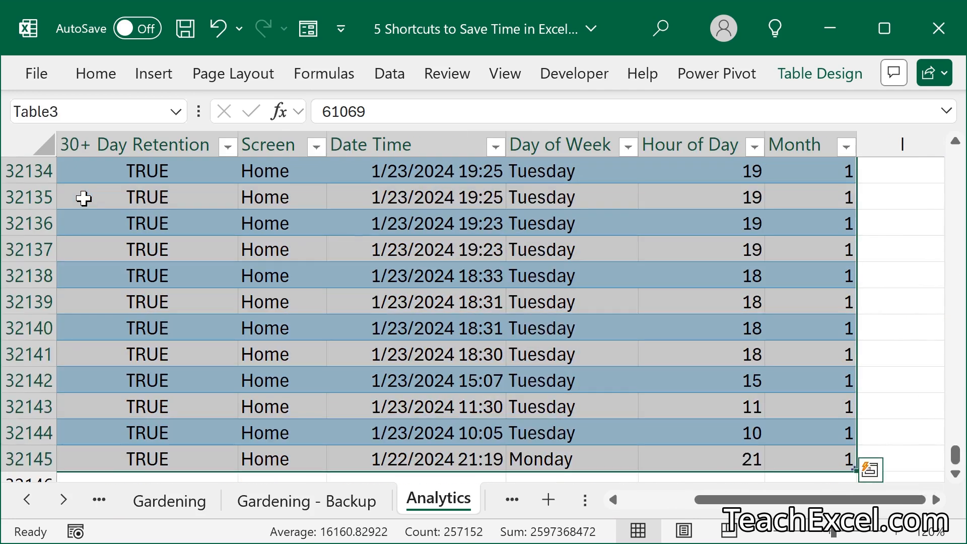
Return to the top of the table, select A2, and switch to the Heat Map sheet.
{"action": "key", "text": "alt+e"}
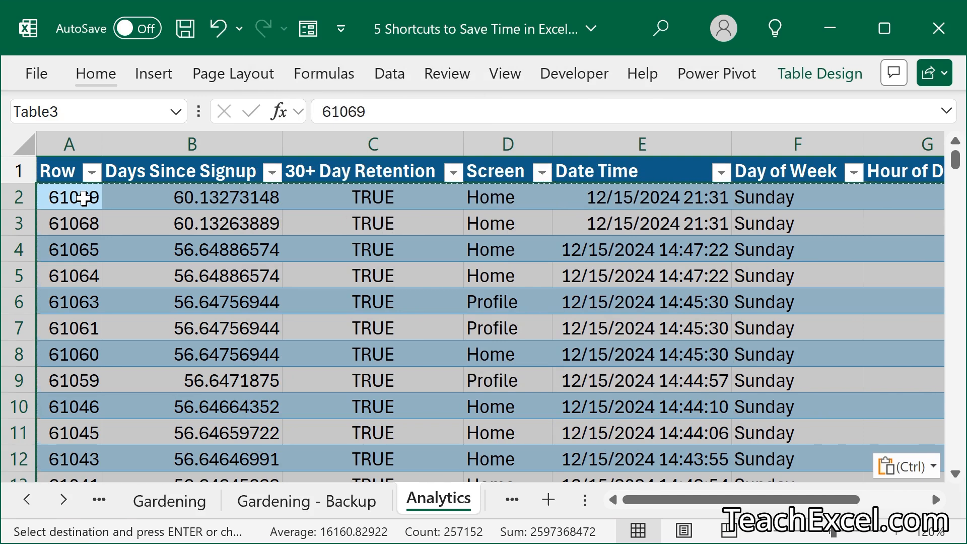
{"action": "left_click", "coordinate": [68, 196]}
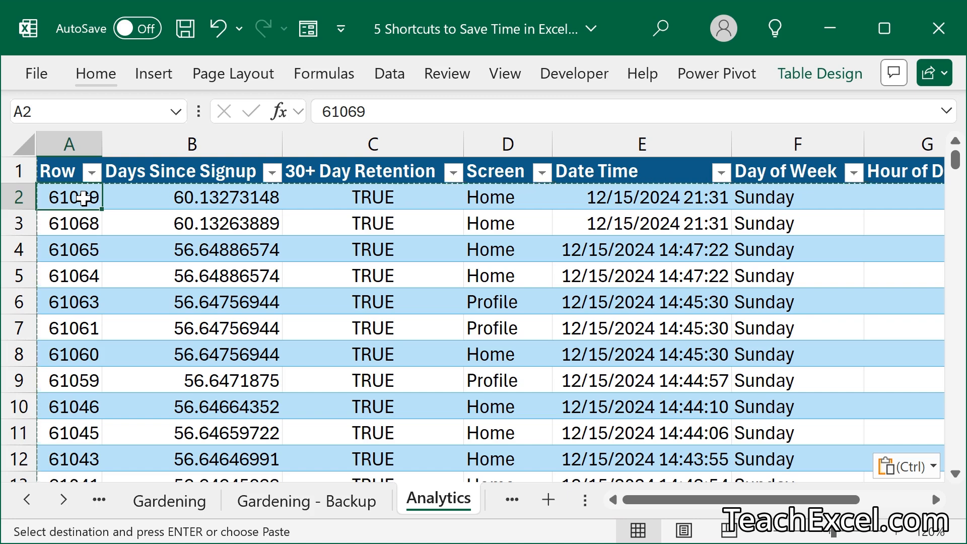
{"action": "left_click", "coordinate": [419, 497]}
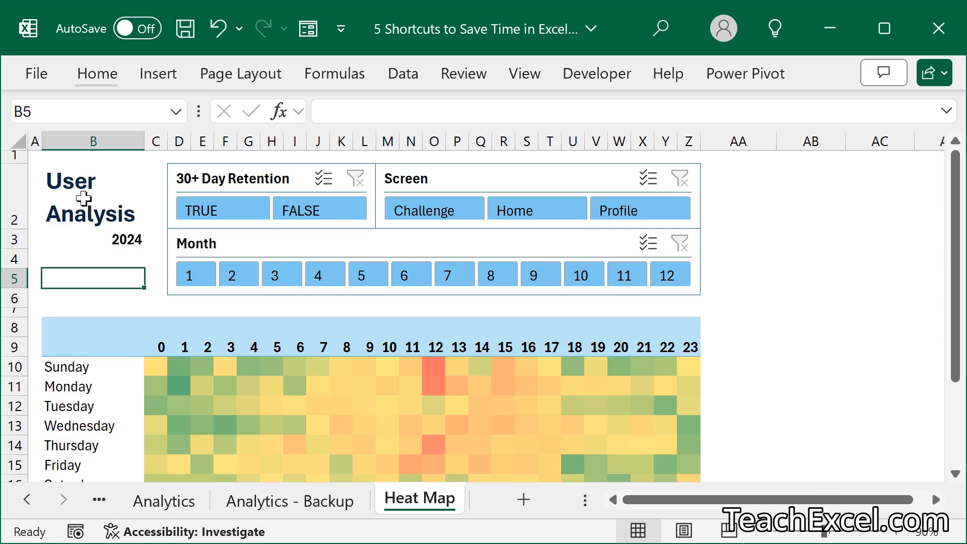
{"action": "mouse_move", "coordinate": [62, 241]}
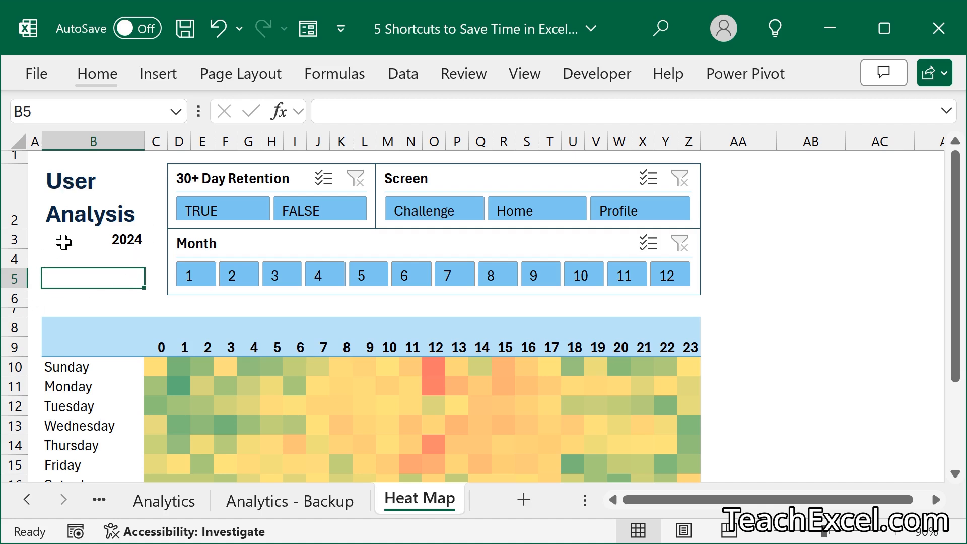